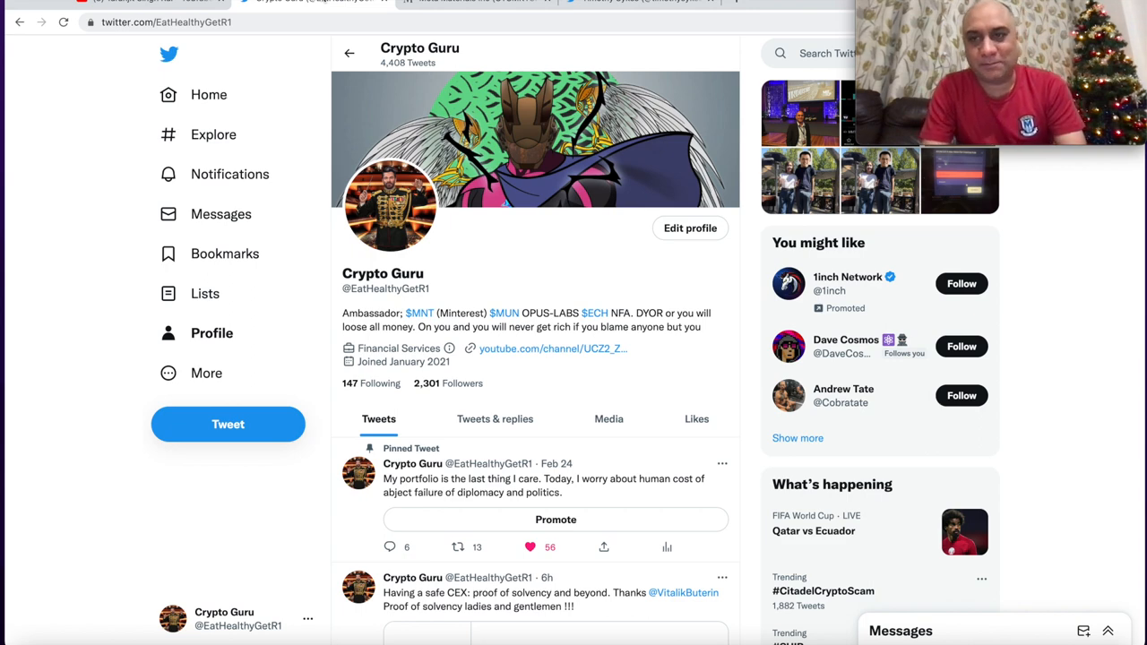
{"action": "mouse_move", "coordinate": [470, 239]}
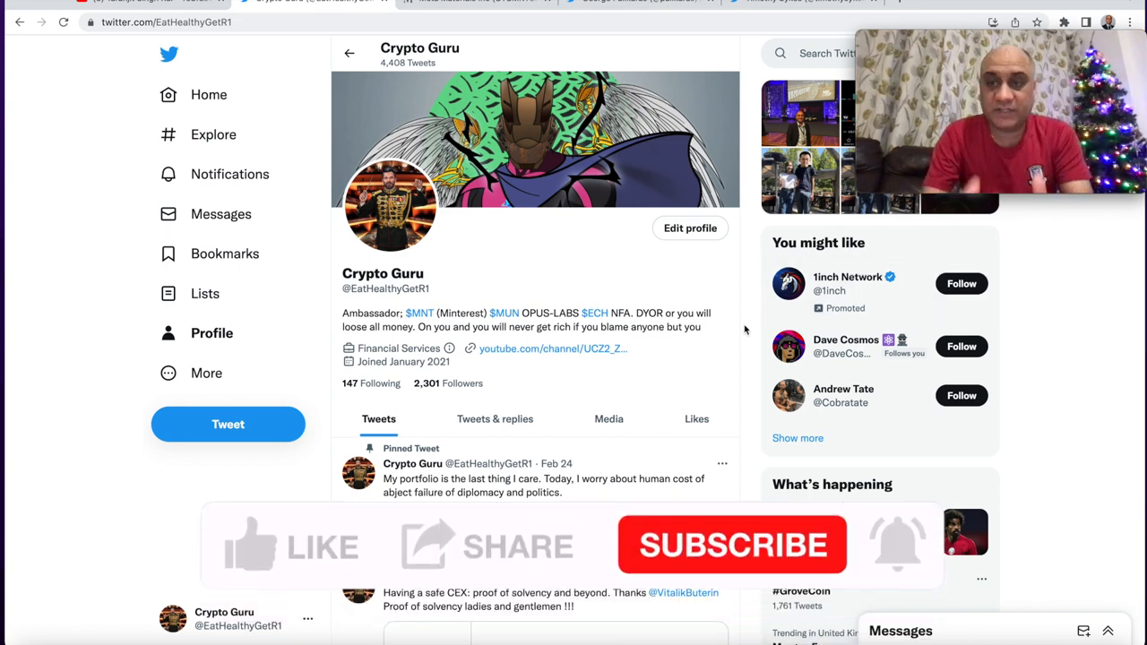
Step: Move from the Crypto Guru profile through the YouTube channel tab to George Palikaras's Twitter profile
{"action": "left_click", "coordinate": [296, 537]}
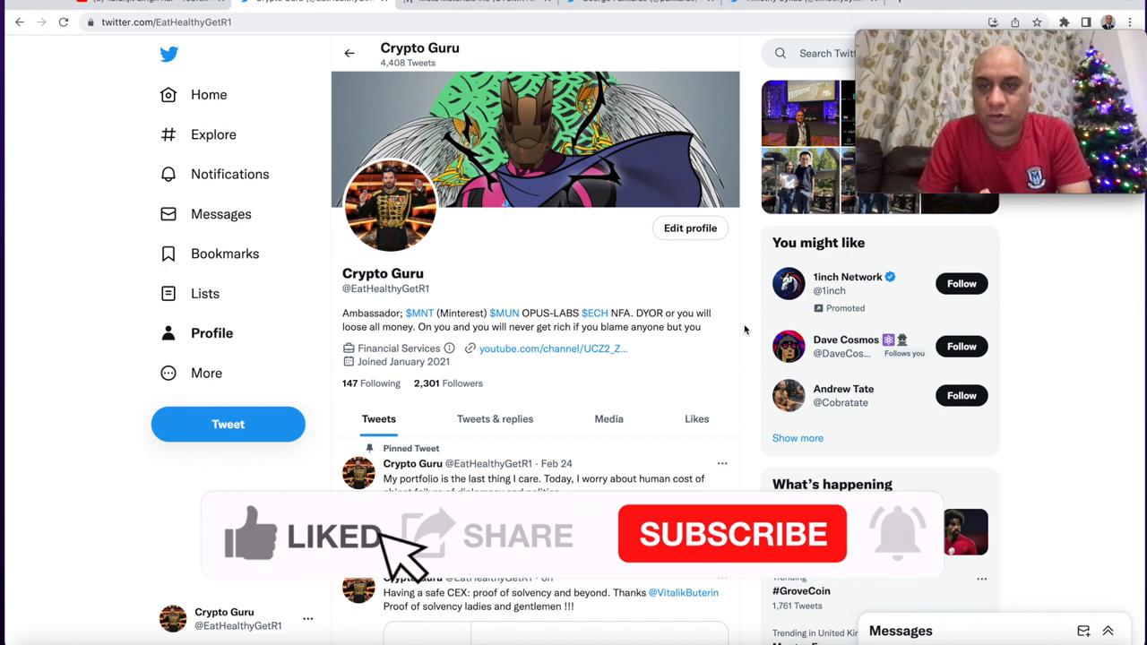
{"action": "left_click", "coordinate": [143, 2]}
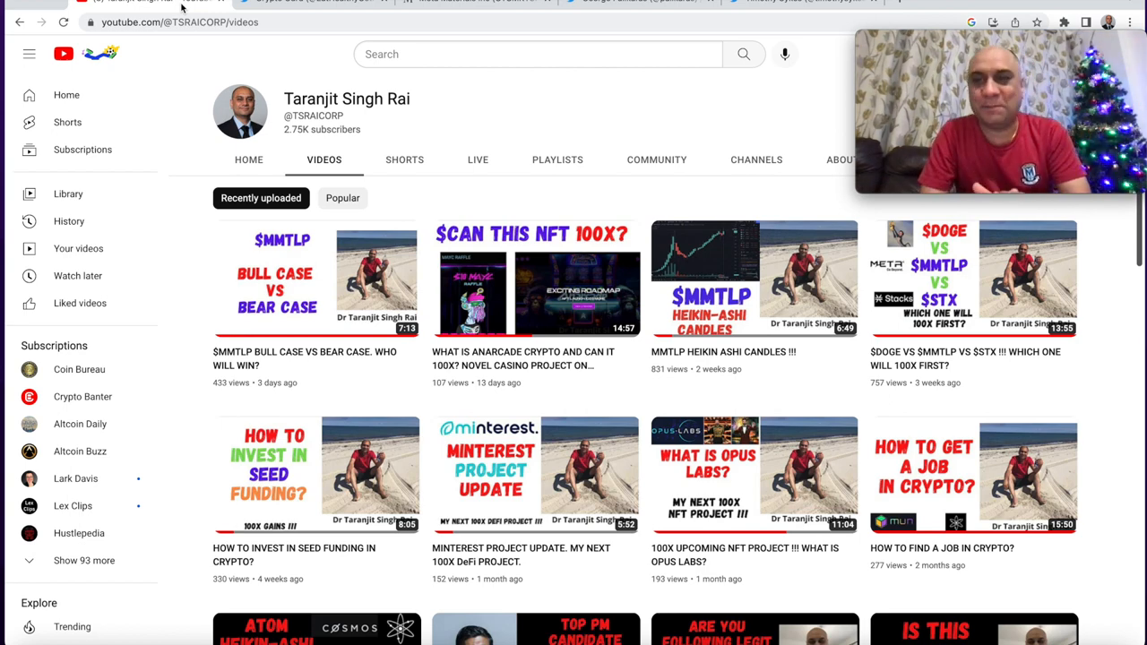
{"action": "left_click", "coordinate": [627, 1]}
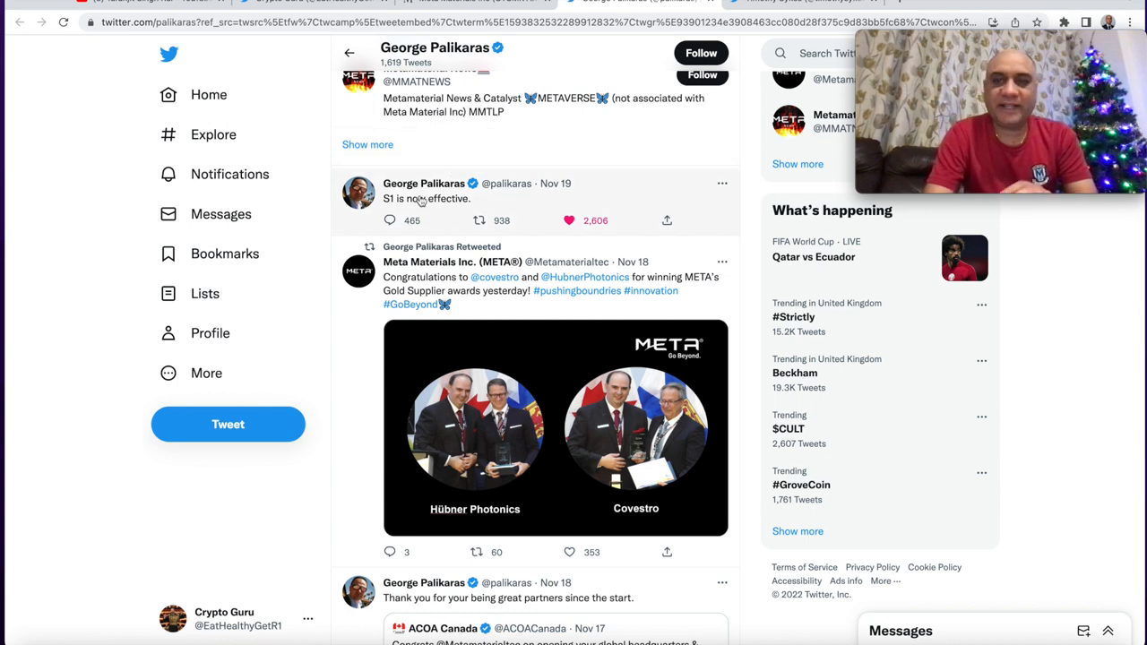
{"action": "mouse_move", "coordinate": [423, 183]}
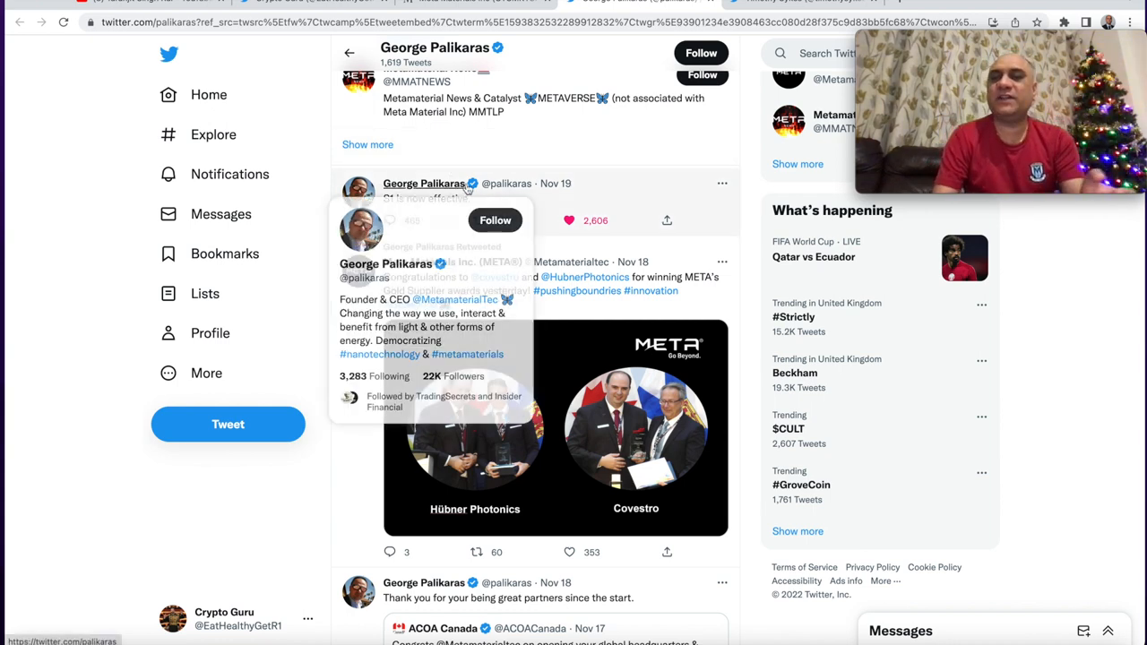
{"action": "mouse_move", "coordinate": [242, 487]}
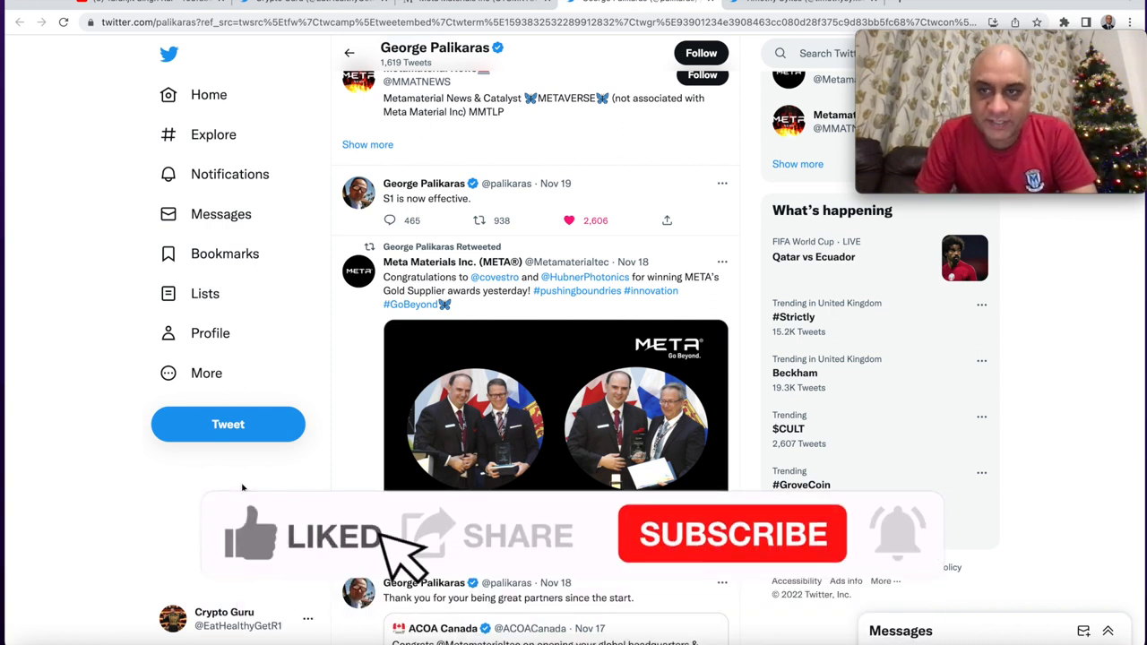
{"action": "mouse_move", "coordinate": [735, 552]}
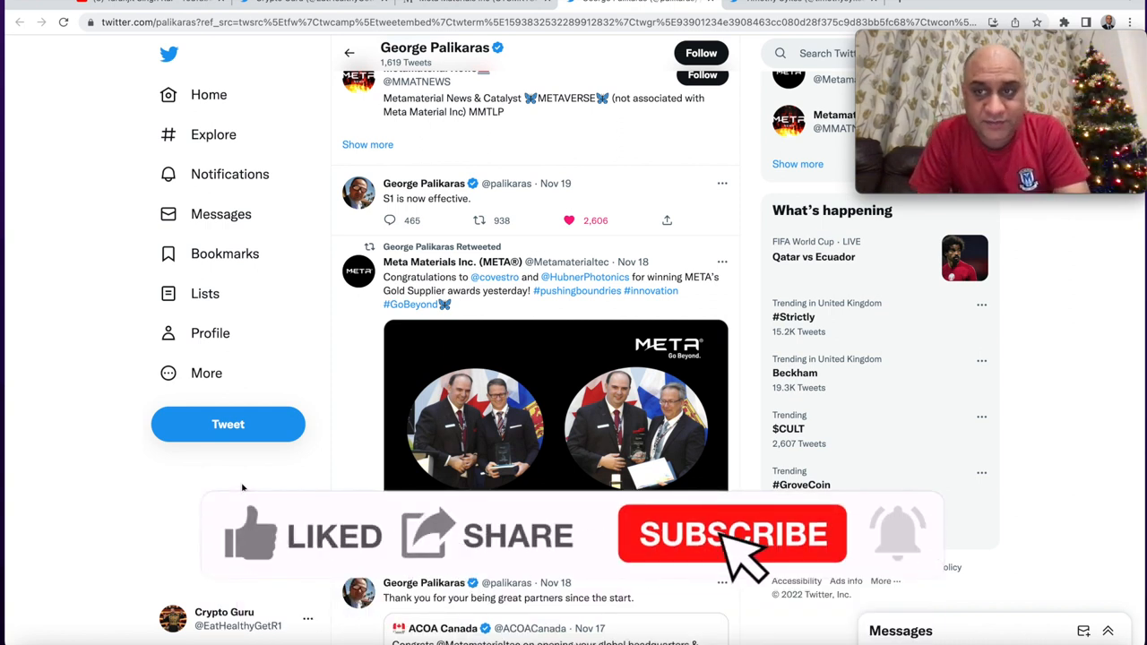
{"action": "left_click", "coordinate": [733, 534]}
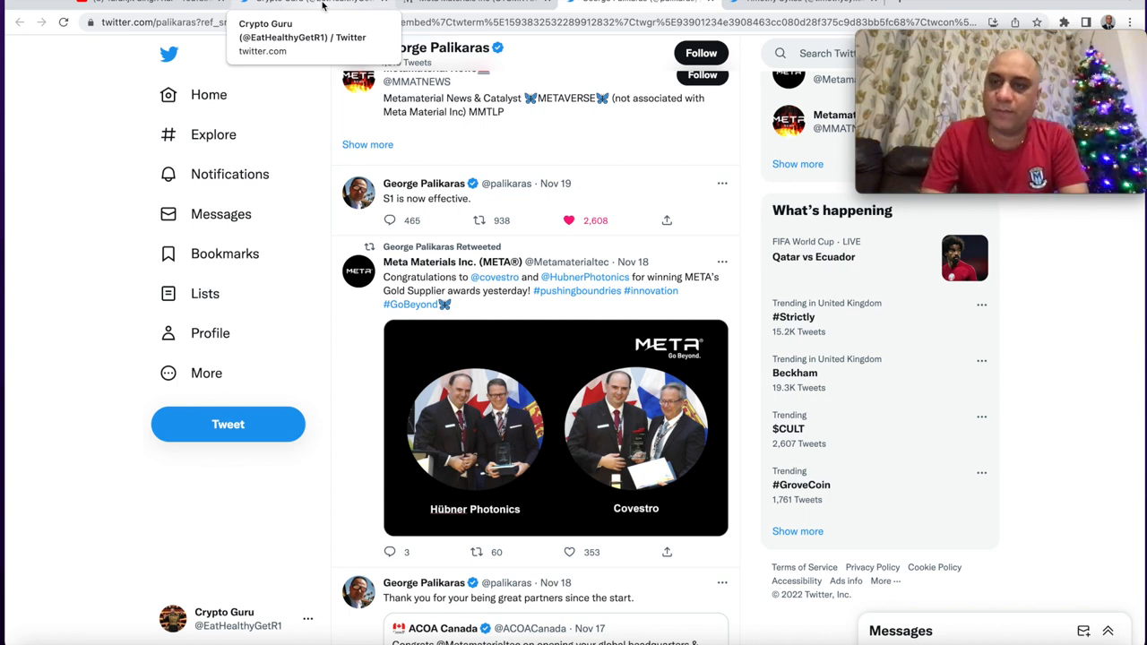
Step: Switch to Timothy Sykes's Twitter profile and scroll through his recent tweets
{"action": "left_click", "coordinate": [636, 4]}
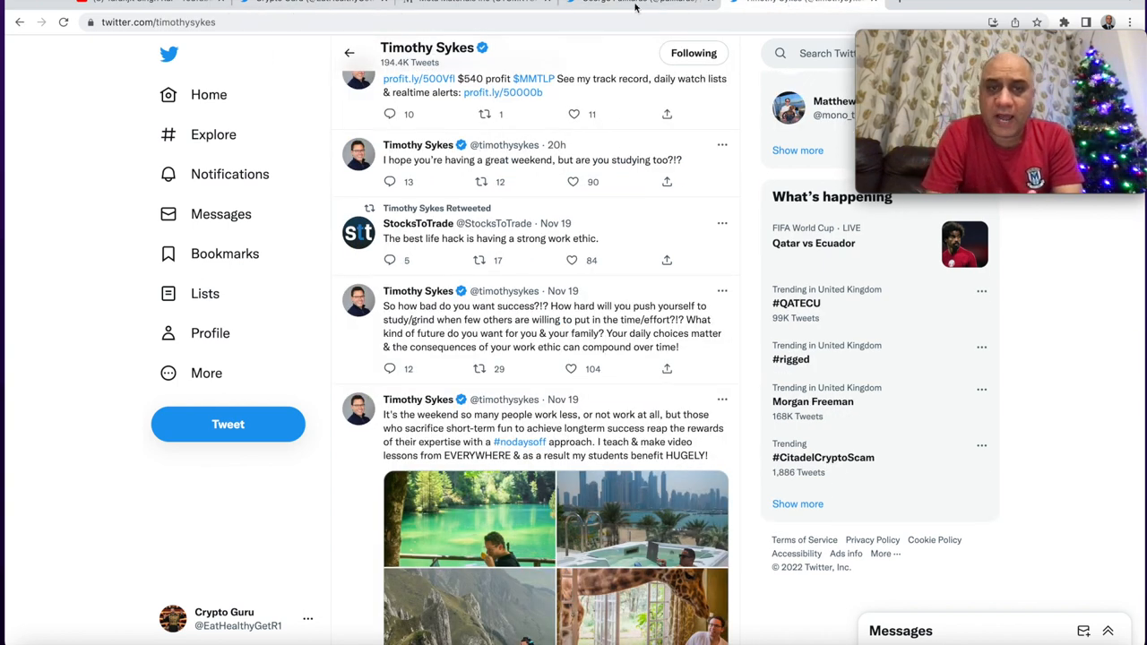
{"action": "scroll", "scroll_direction": "down", "scroll_amount": 3}
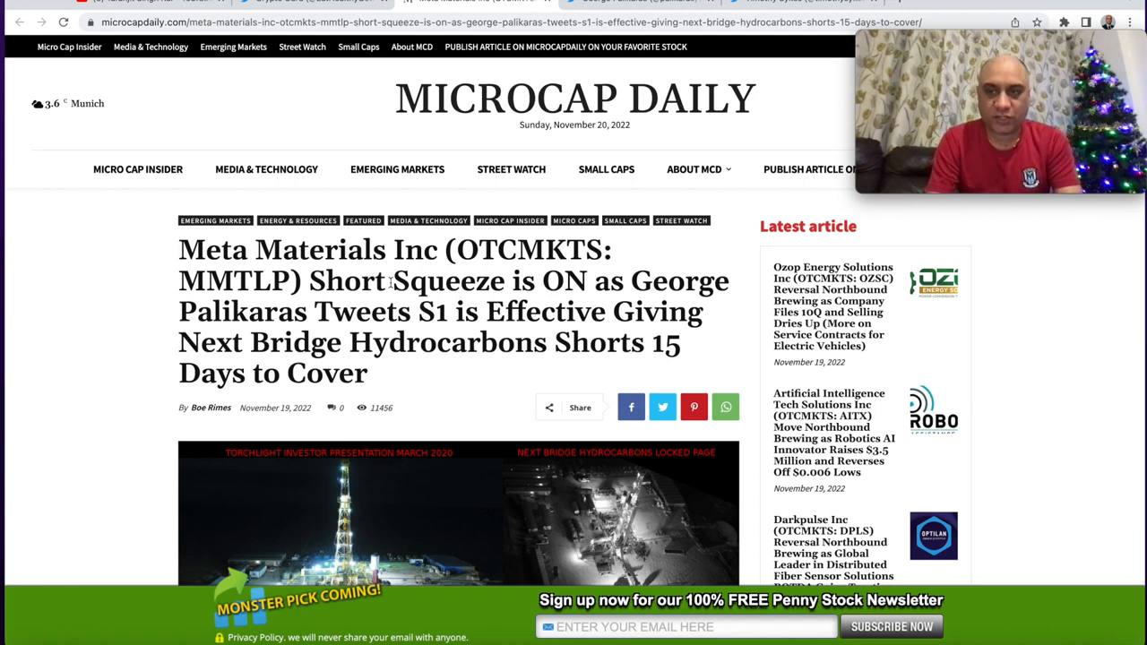
Step: Scroll the MMTLP short squeeze article and highlight the headline's '15 days to cover' phrase
{"action": "scroll", "scroll_direction": "down", "scroll_amount": 3}
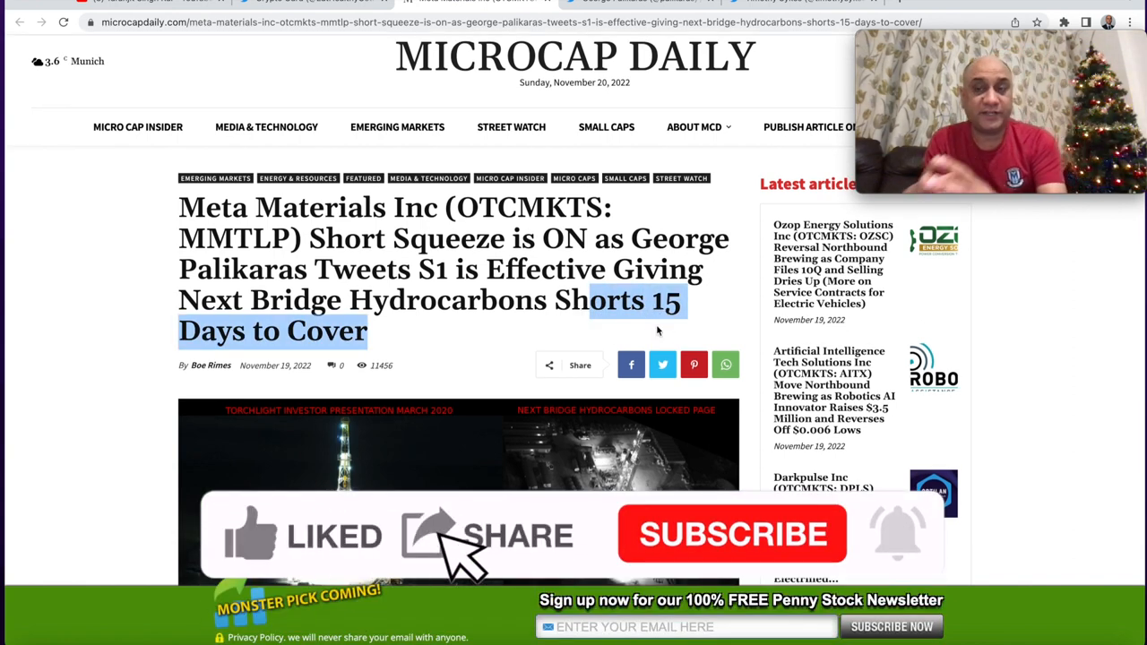
{"action": "left_click", "coordinate": [731, 534]}
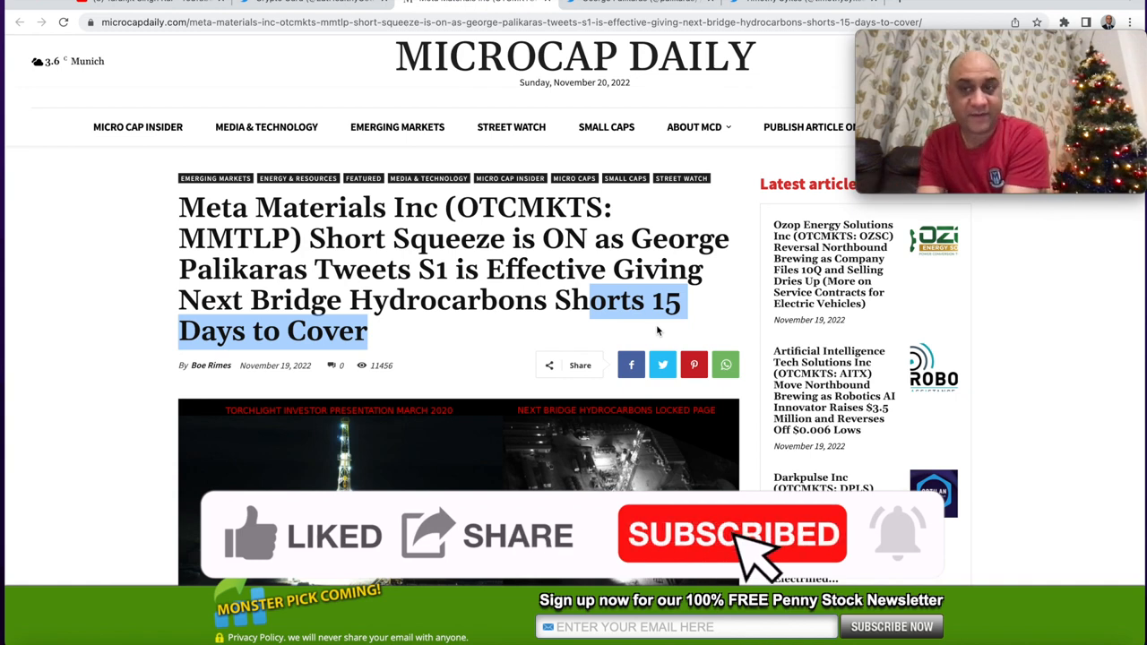